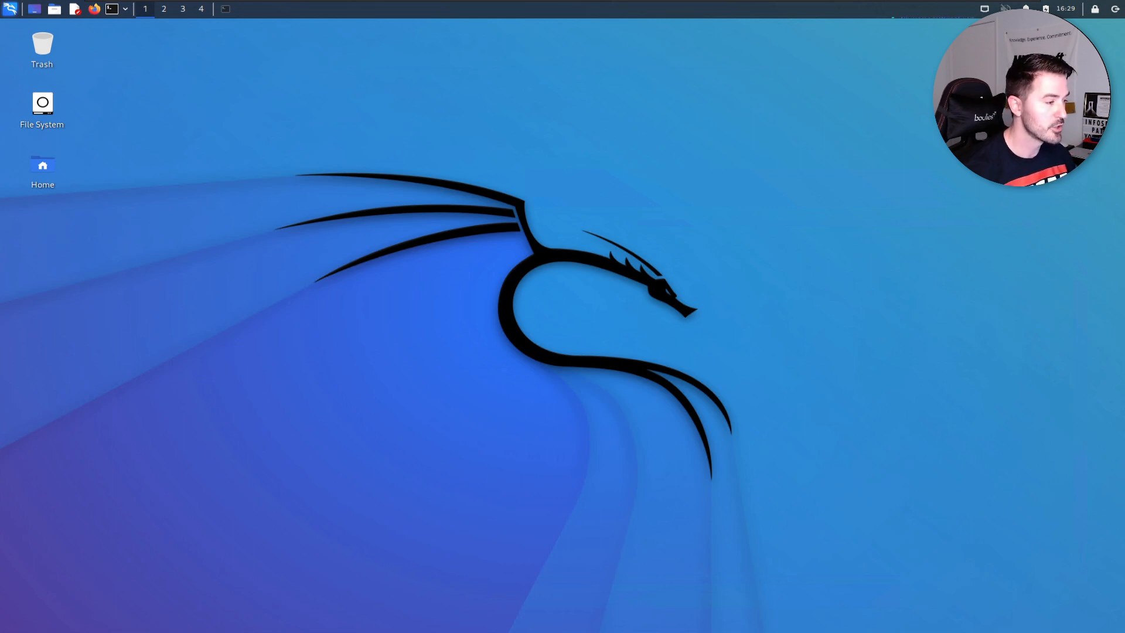
mouse_move(545, 358)
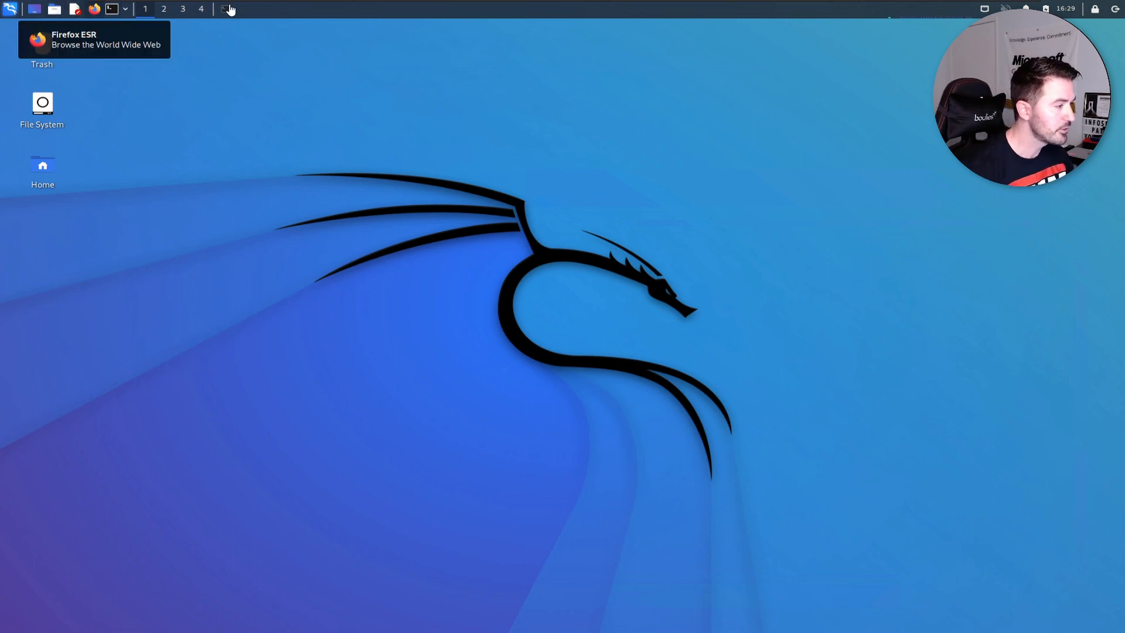
Step: In a root terminal, list USB devices with lsusb and wireless status with iwconfig, then clear
left_click(111, 8)
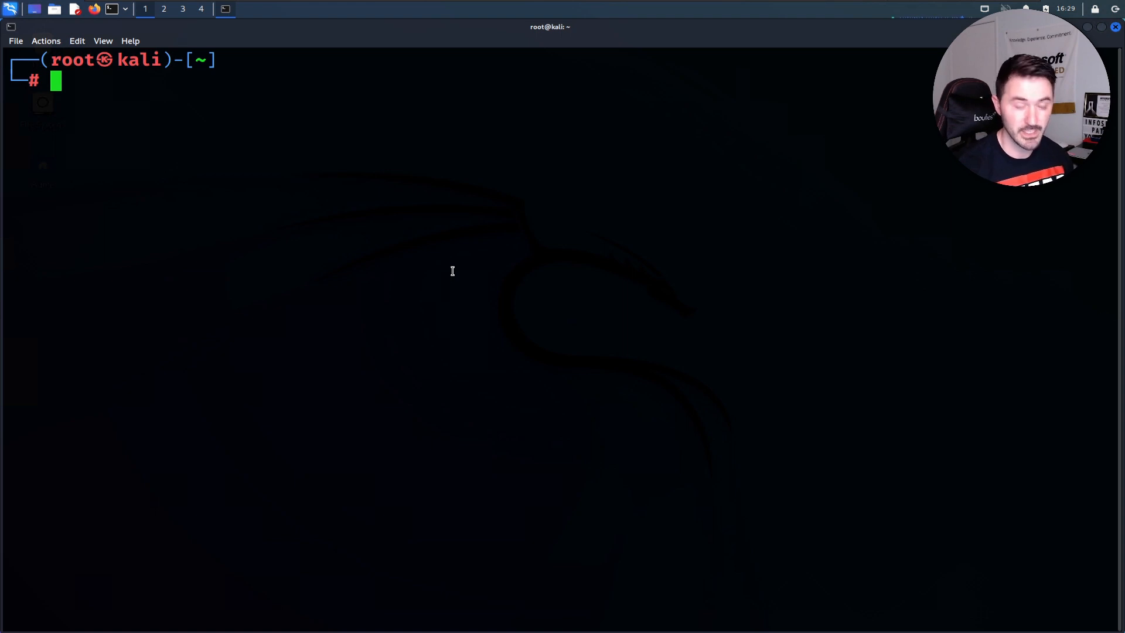
type("lsusb | lolcat")
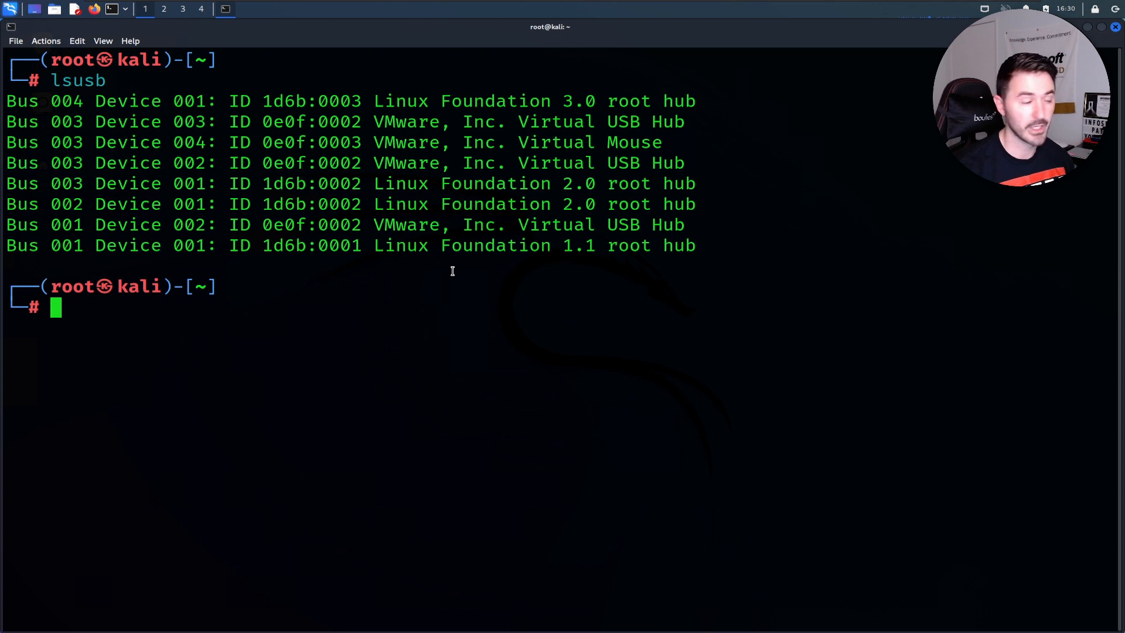
type("clear")
type("ipc")
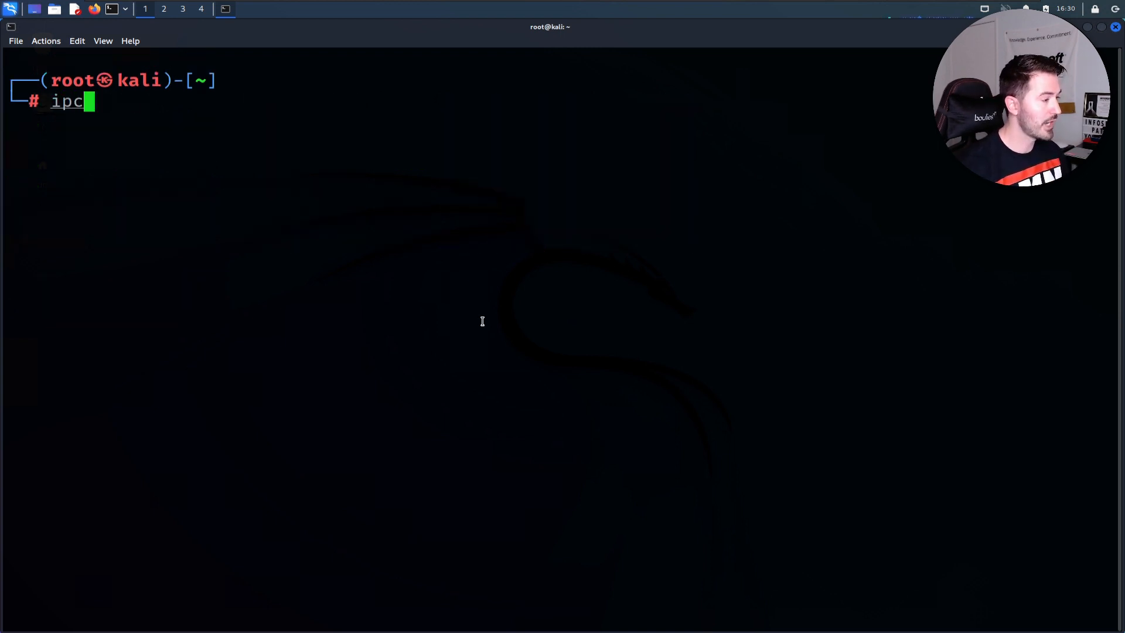
type("wconfig")
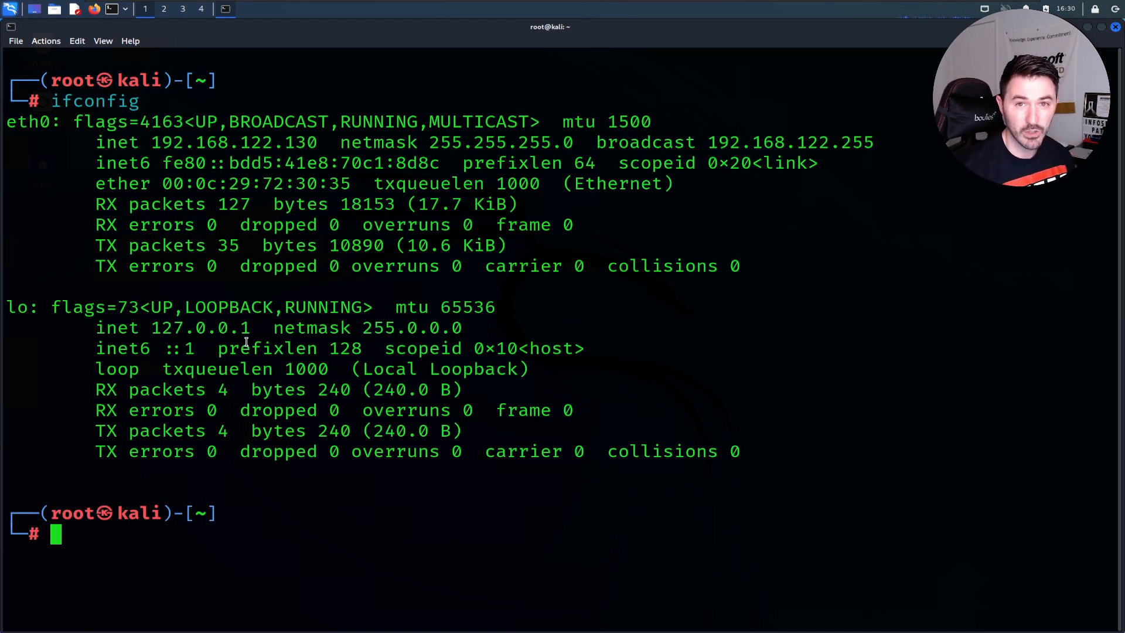
type("iwconfig")
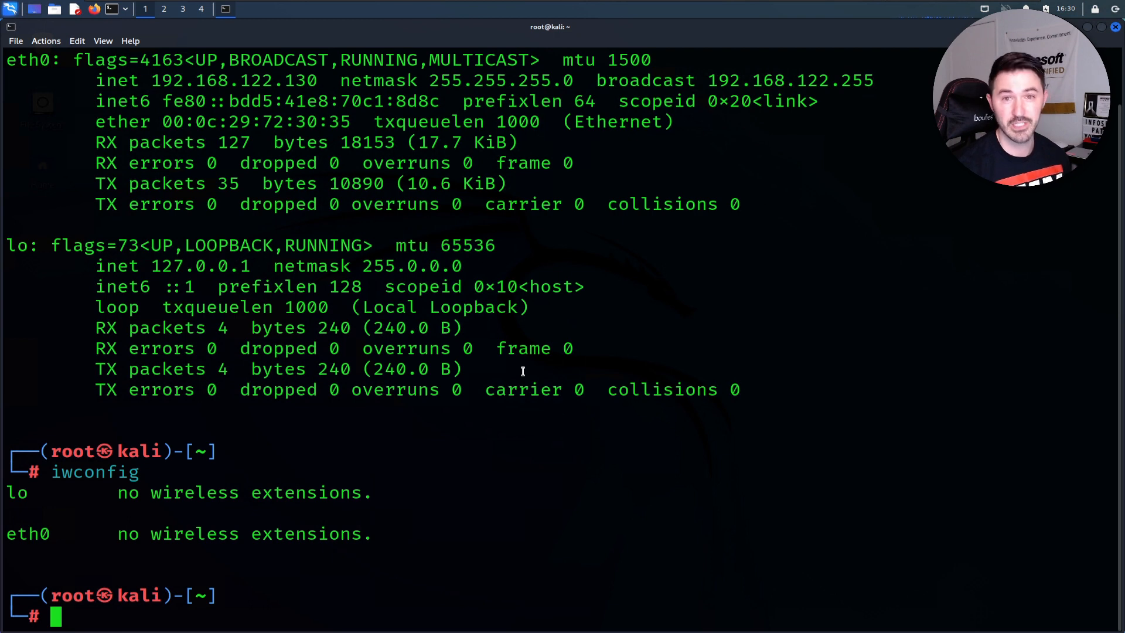
type("clear")
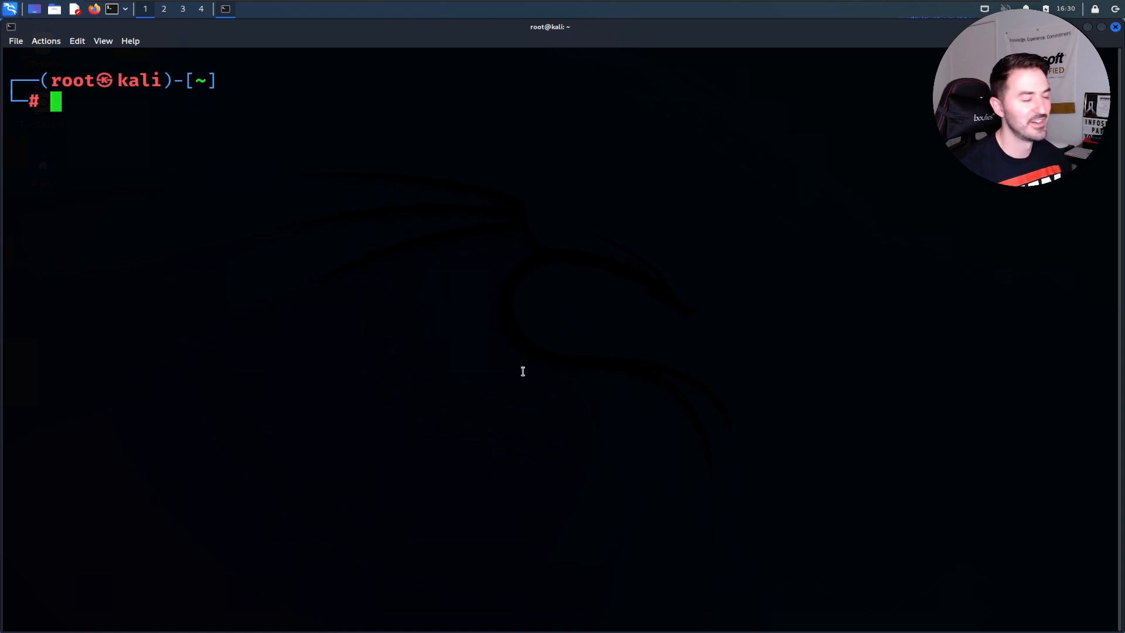
mouse_move(534, 346)
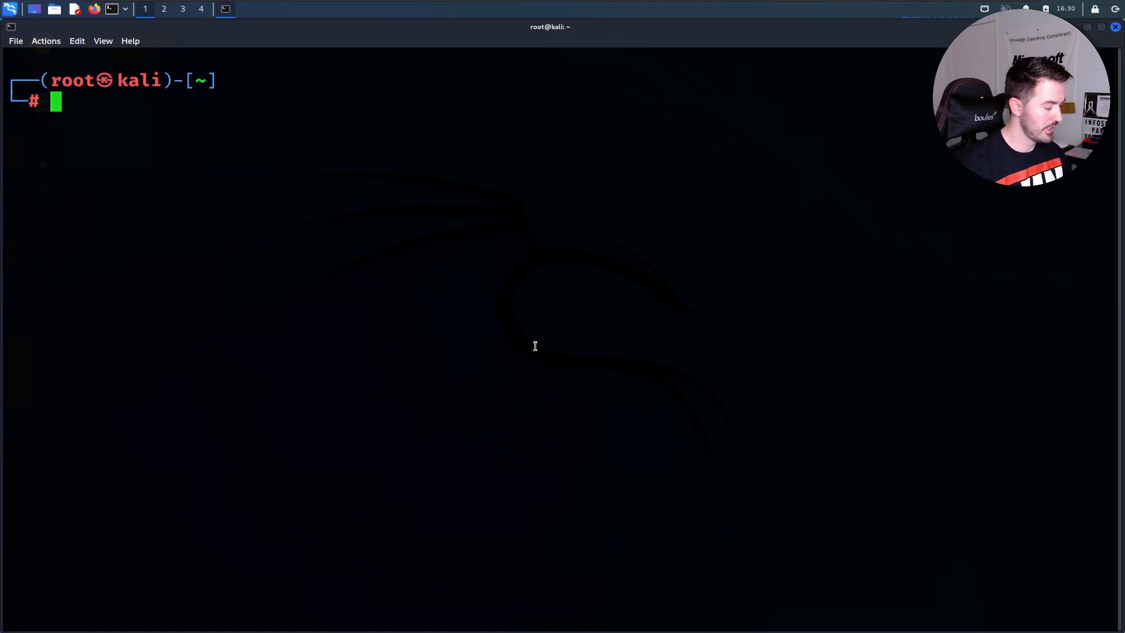
Step: Refresh packages with apt-get update, upgrade and dist-upgrade -y
type("apt-get update")
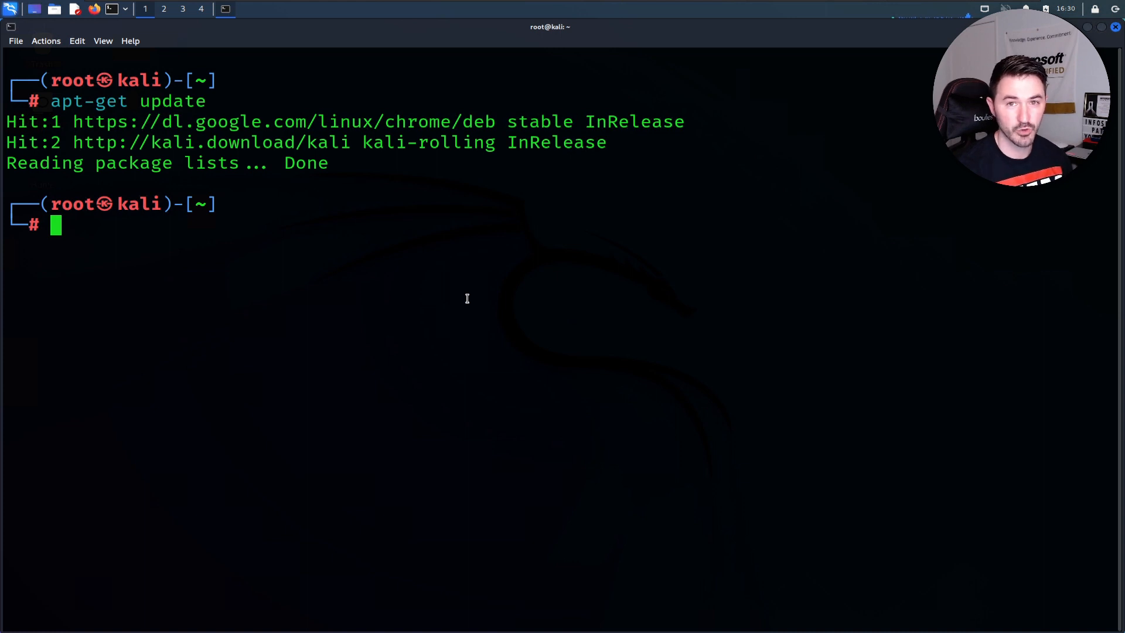
mouse_move(409, 274)
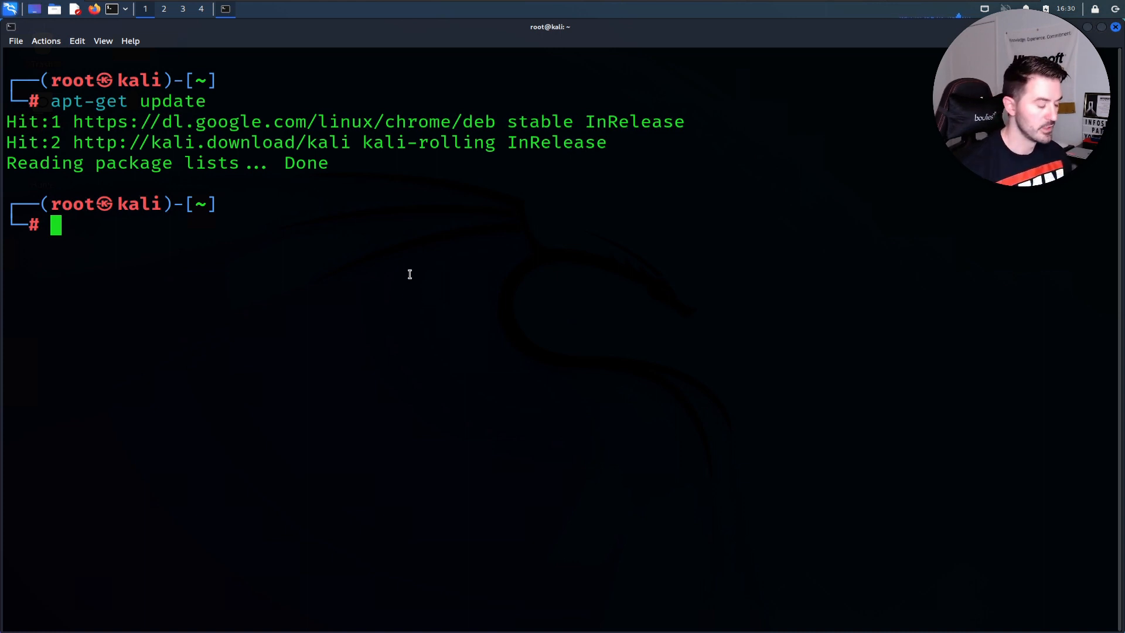
type("apt-get update")
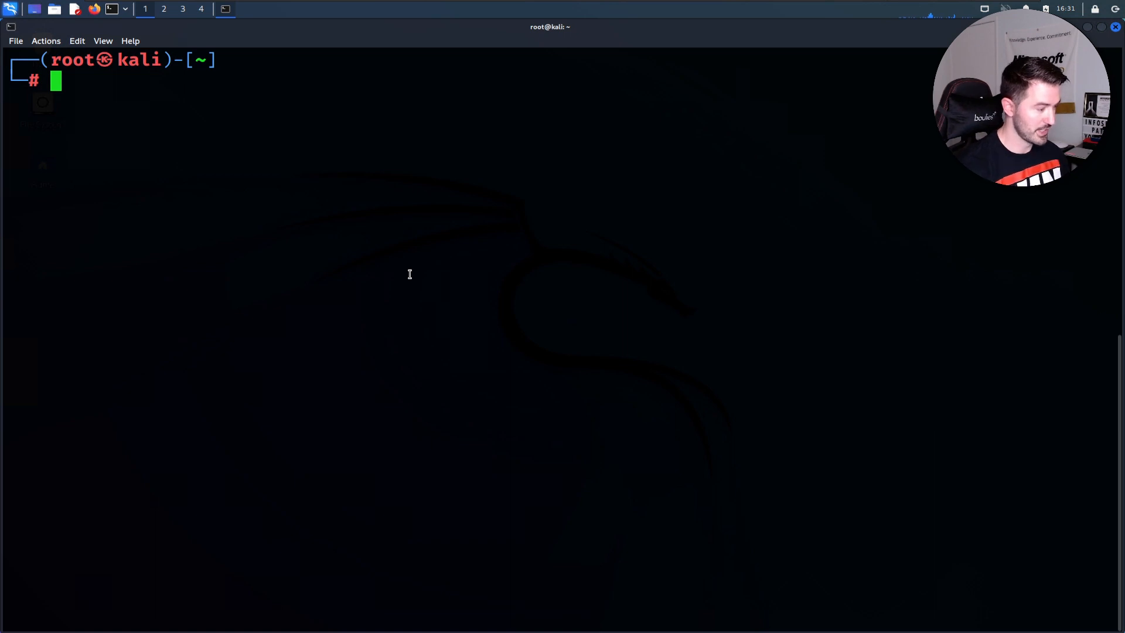
type("apt-get upgrade")
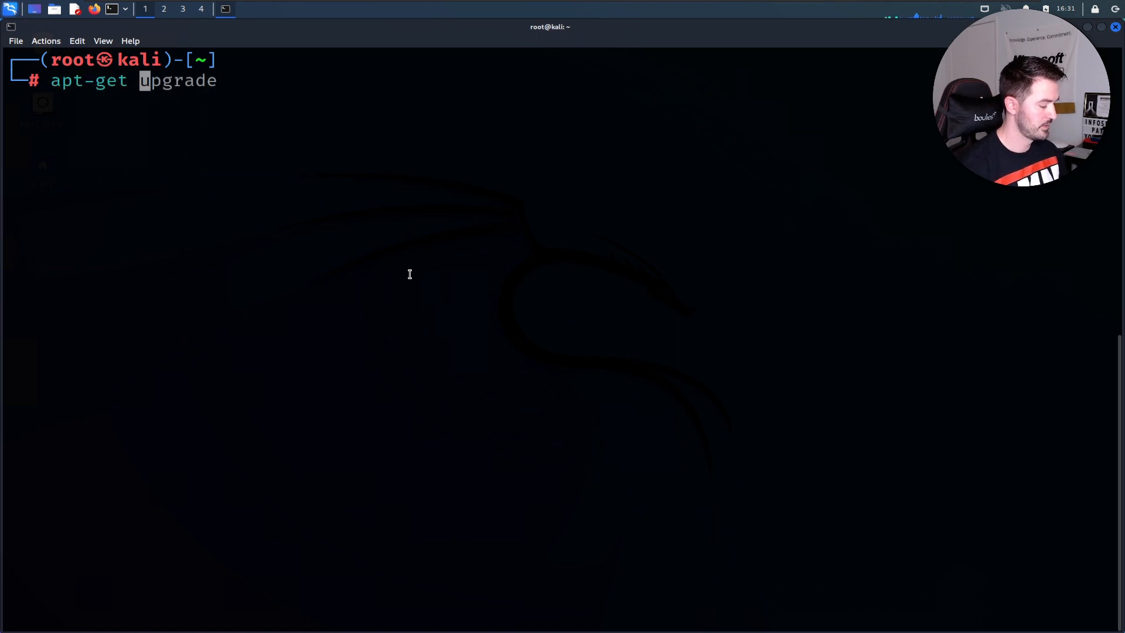
key("Return")
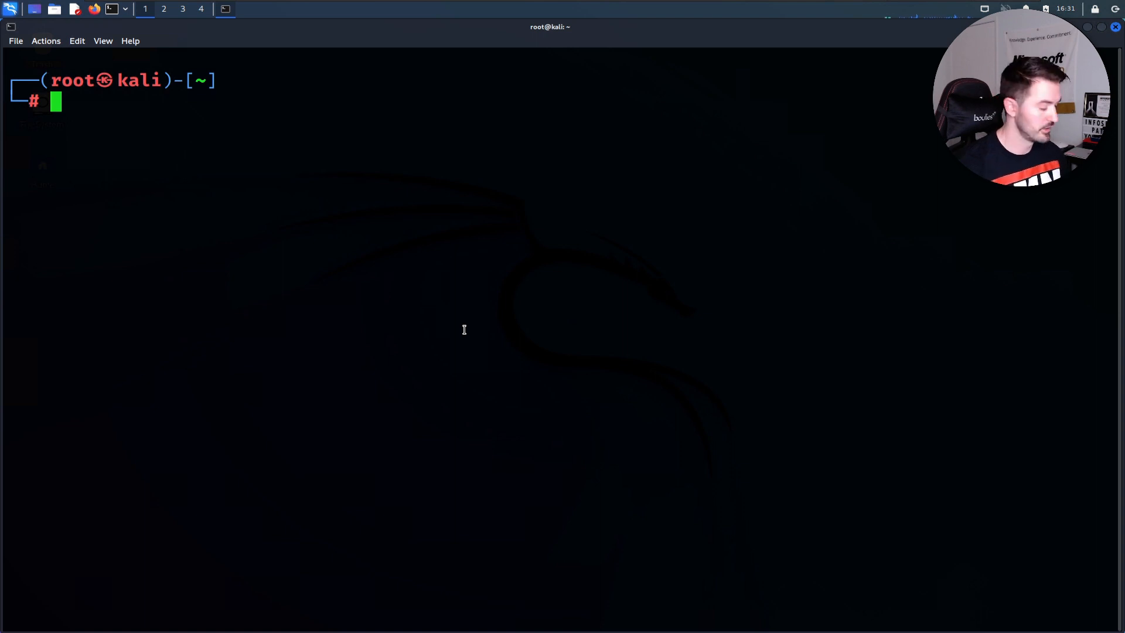
type("apt-get dist-upgrade -y")
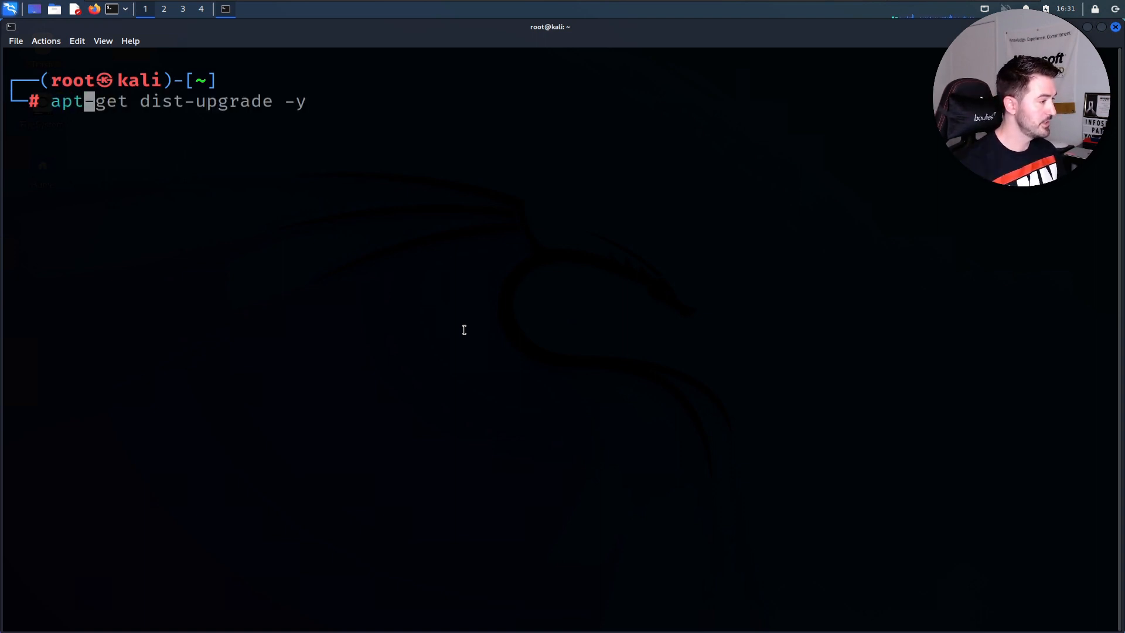
Step: Enter apt install realtek-rtl88xxau-dkms for the Realtek driver
type("apt install realtek-rtl88xxau-dkms")
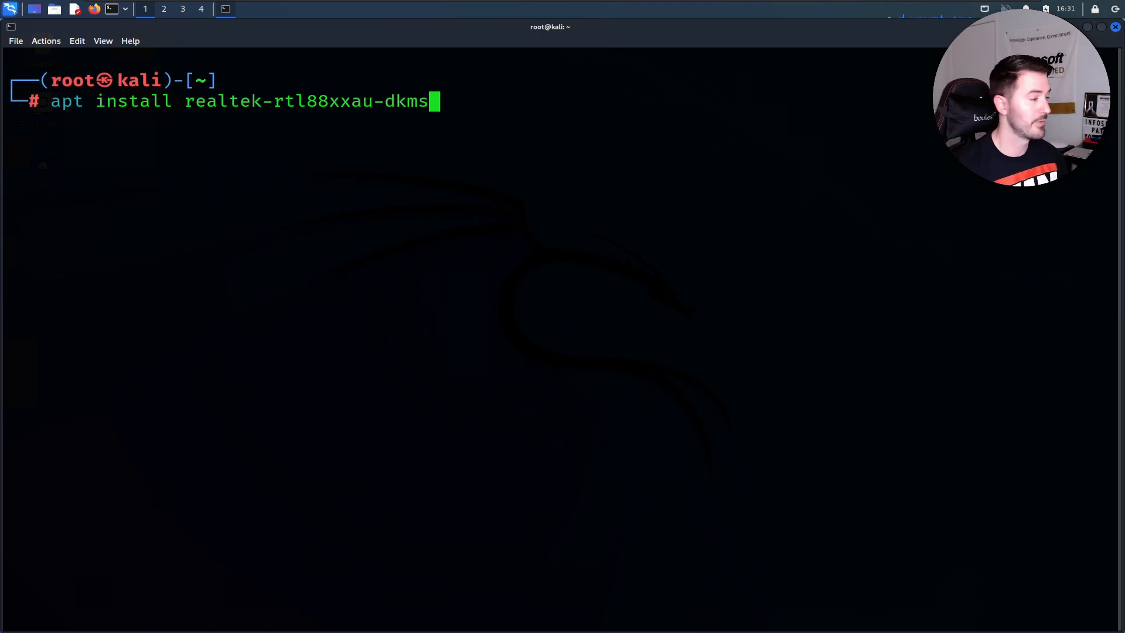
mouse_move(307, 119)
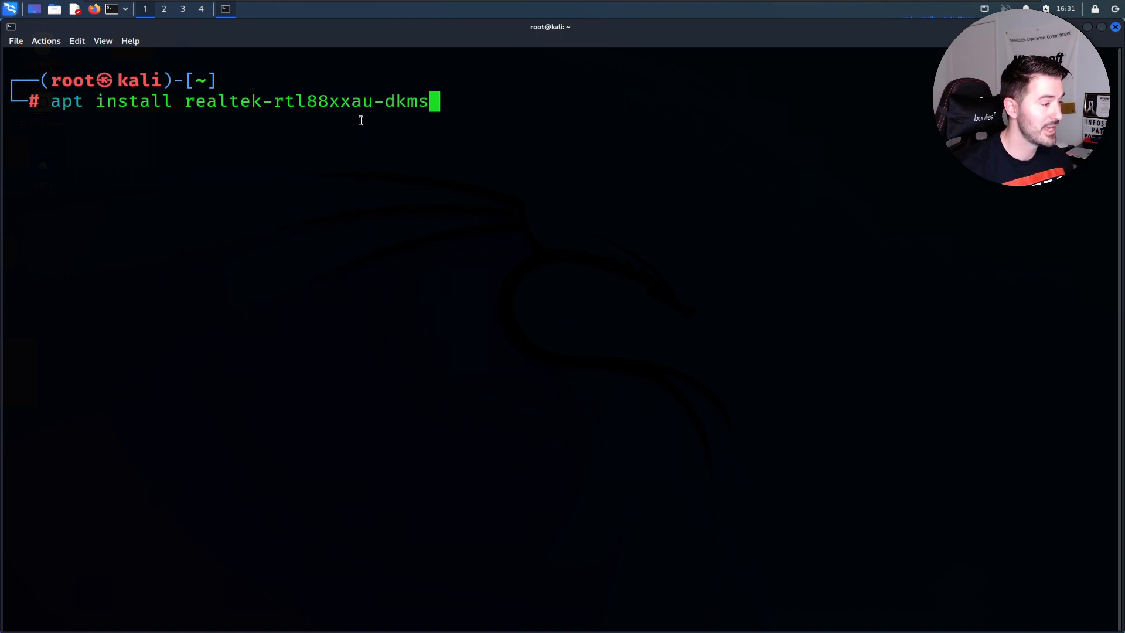
mouse_move(412, 115)
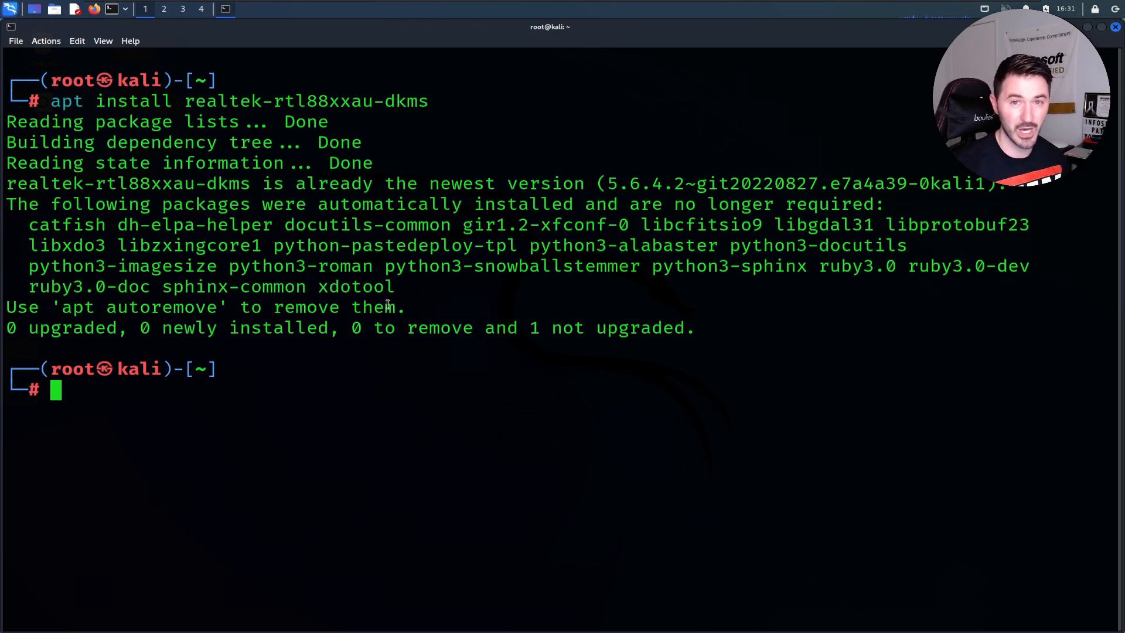
mouse_move(504, 381)
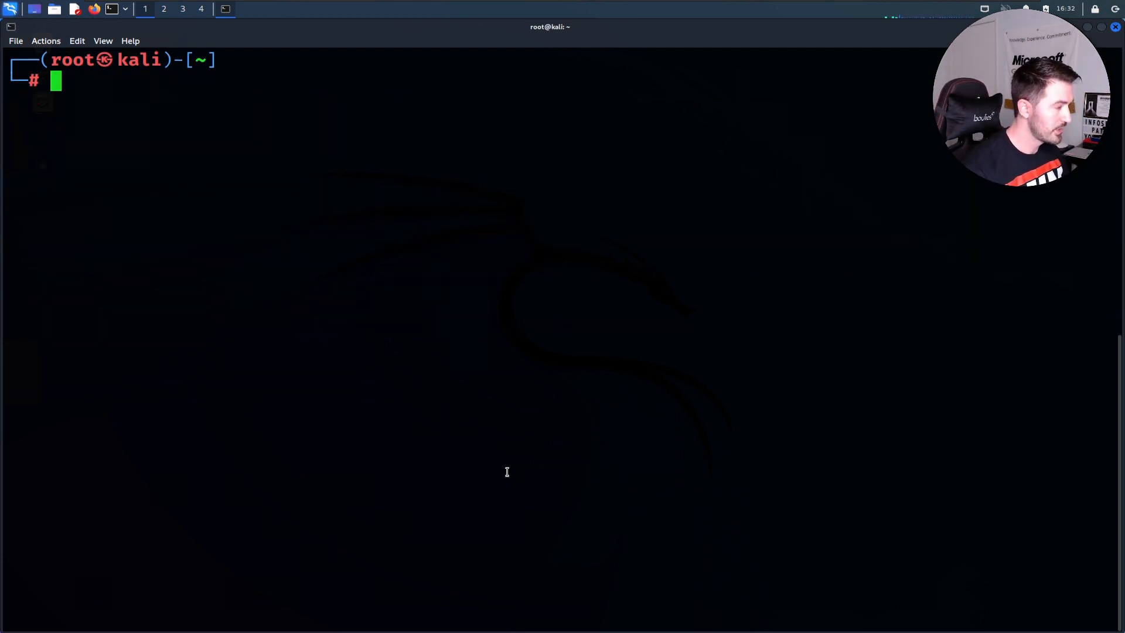
Step: List USB devices again with lsusb, still showing no Wi-Fi adapter
type("lsusb")
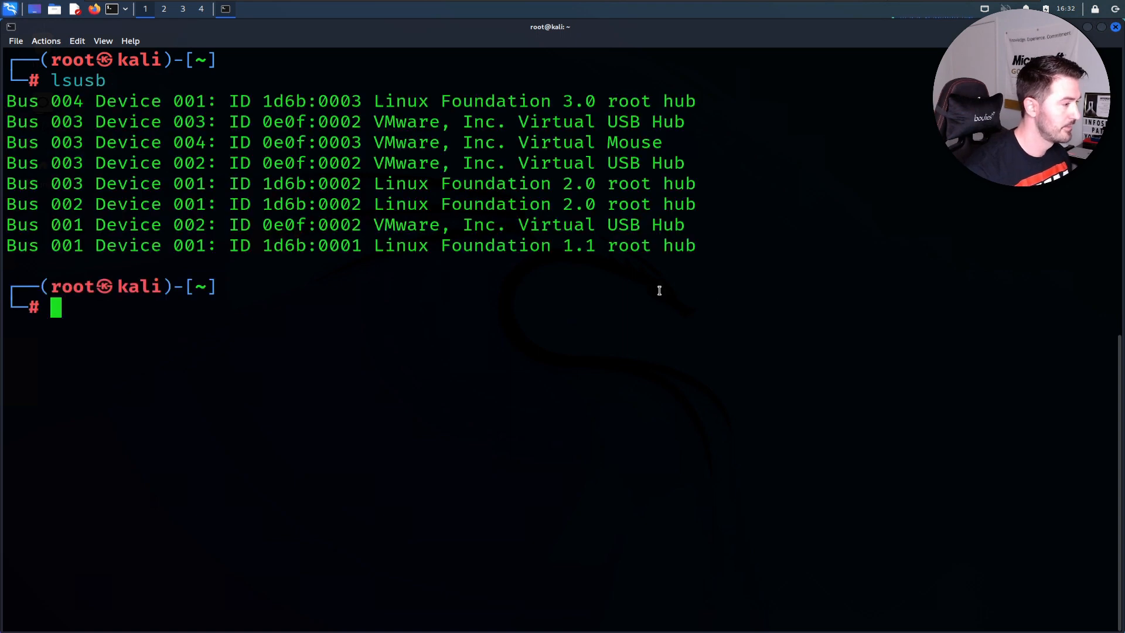
mouse_move(619, 204)
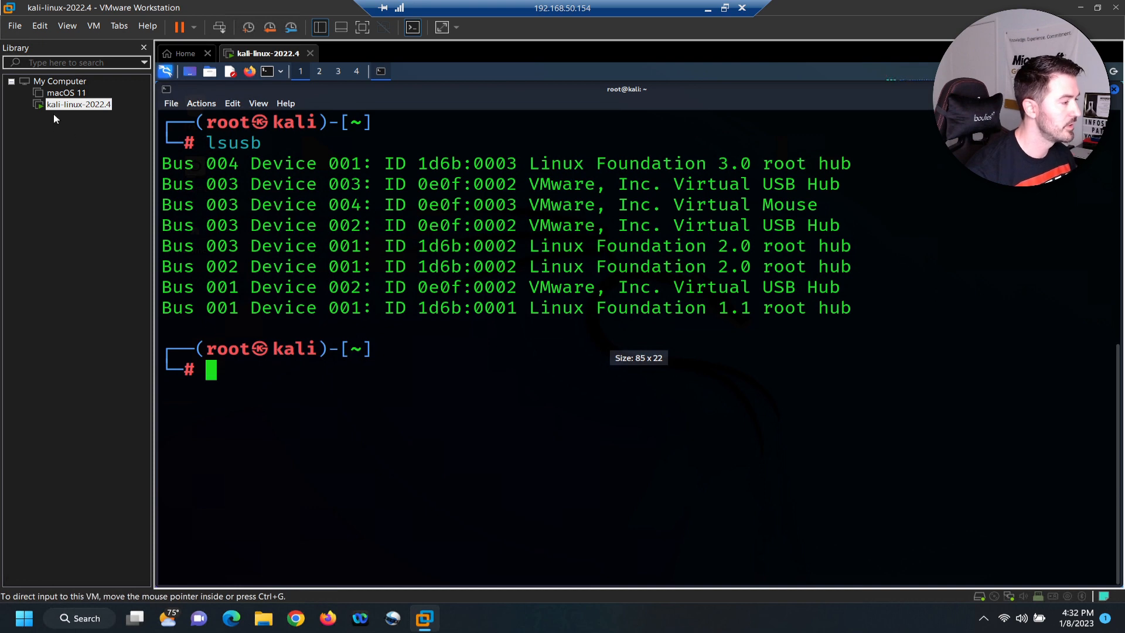
Step: Connect the Realtek 802.11n NIC to the kali-linux-2022.4 VM, confirming the host disconnect warning
right_click(77, 104)
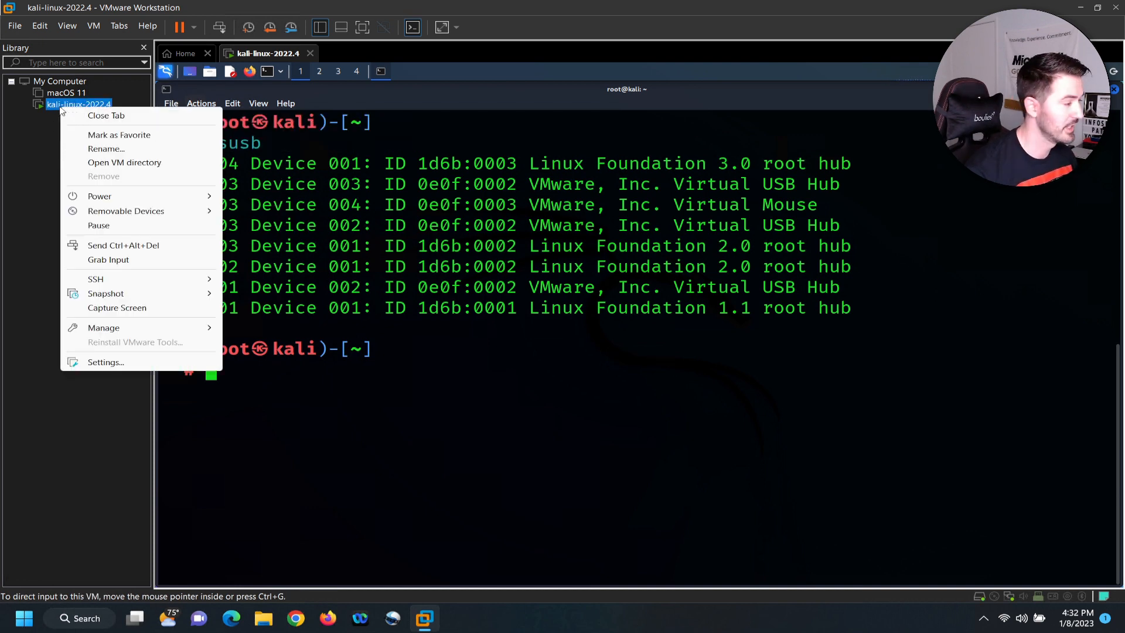
mouse_move(138, 190)
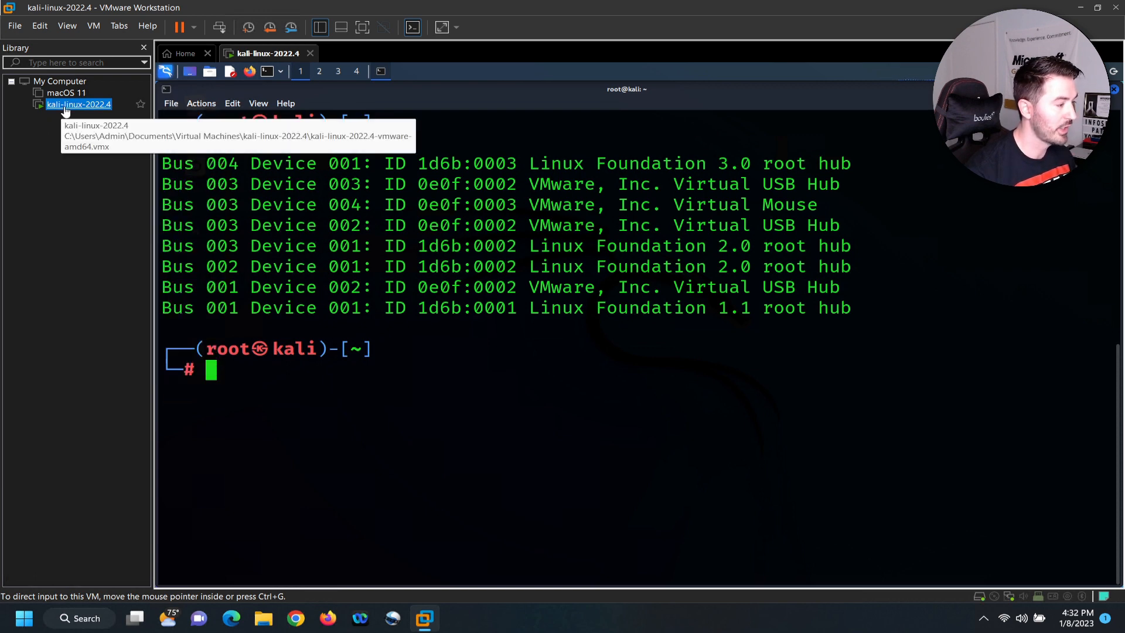
right_click(78, 104)
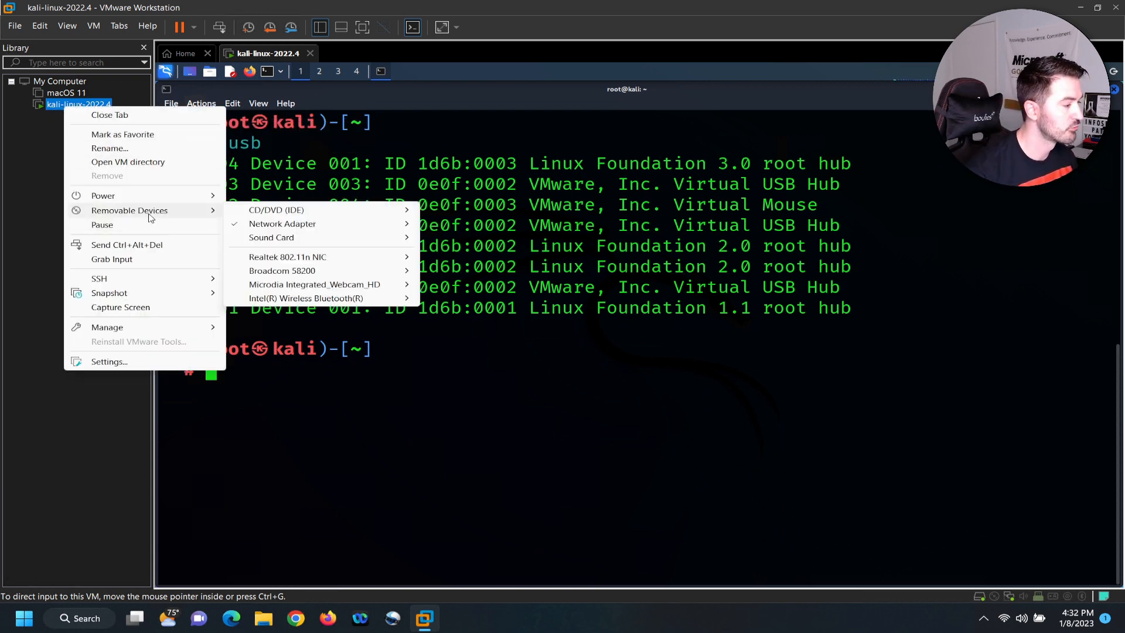
mouse_move(287, 256)
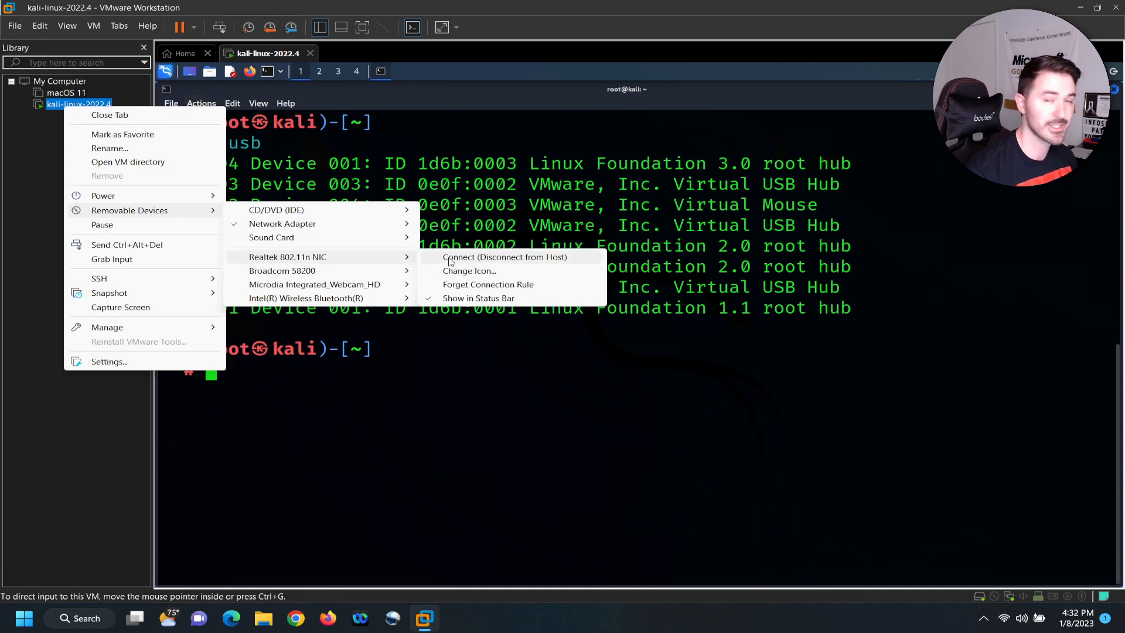
left_click(503, 257)
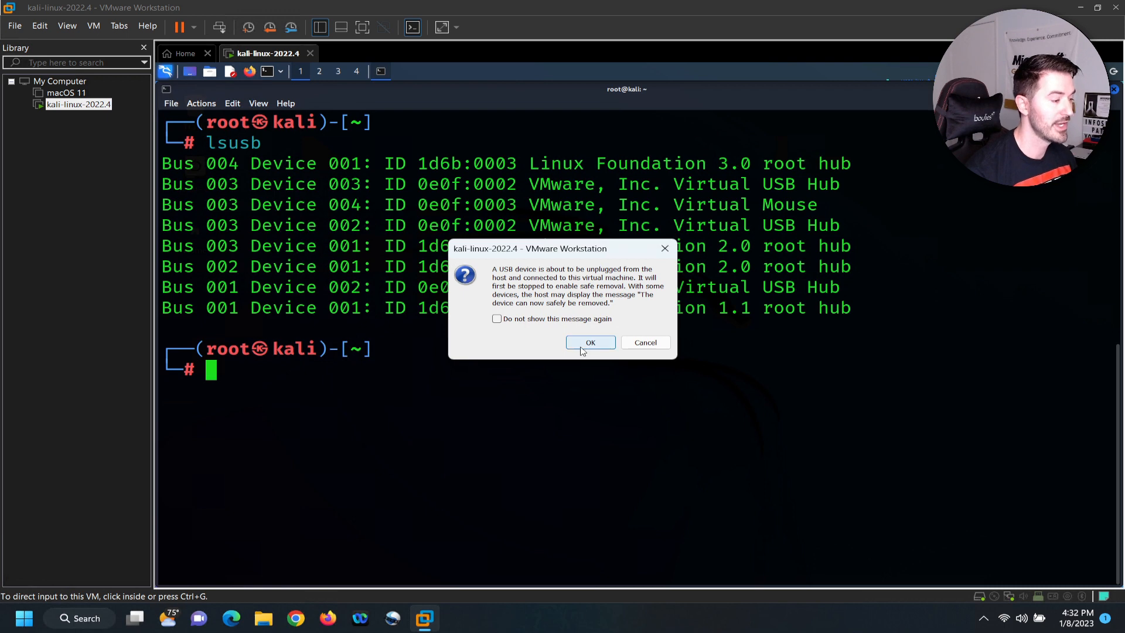
left_click(589, 343)
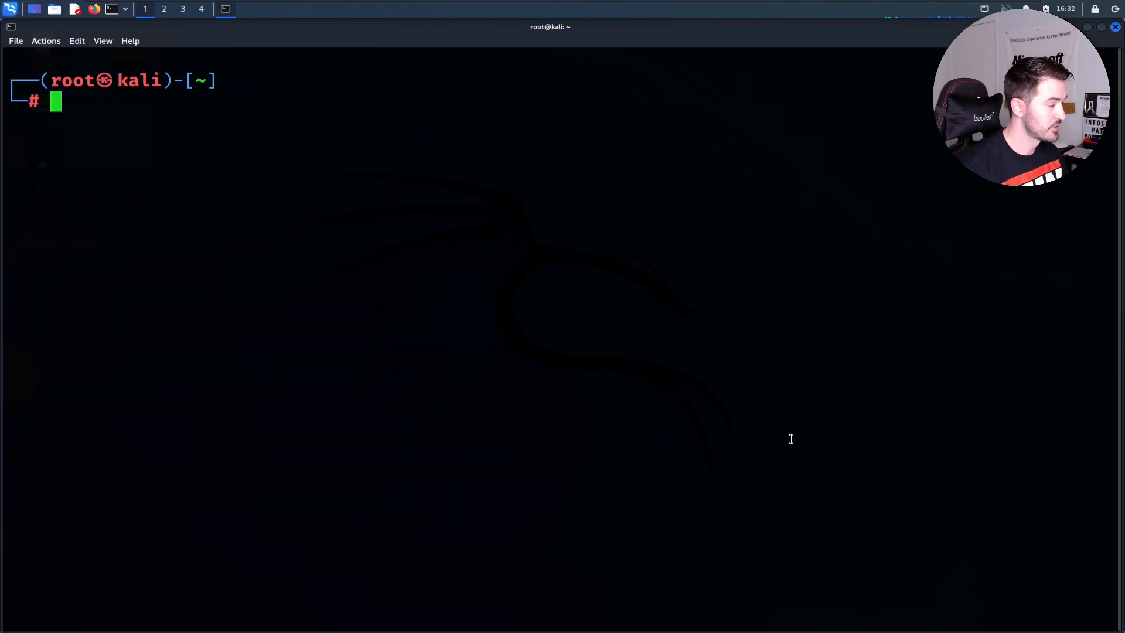
type("iwconfig")
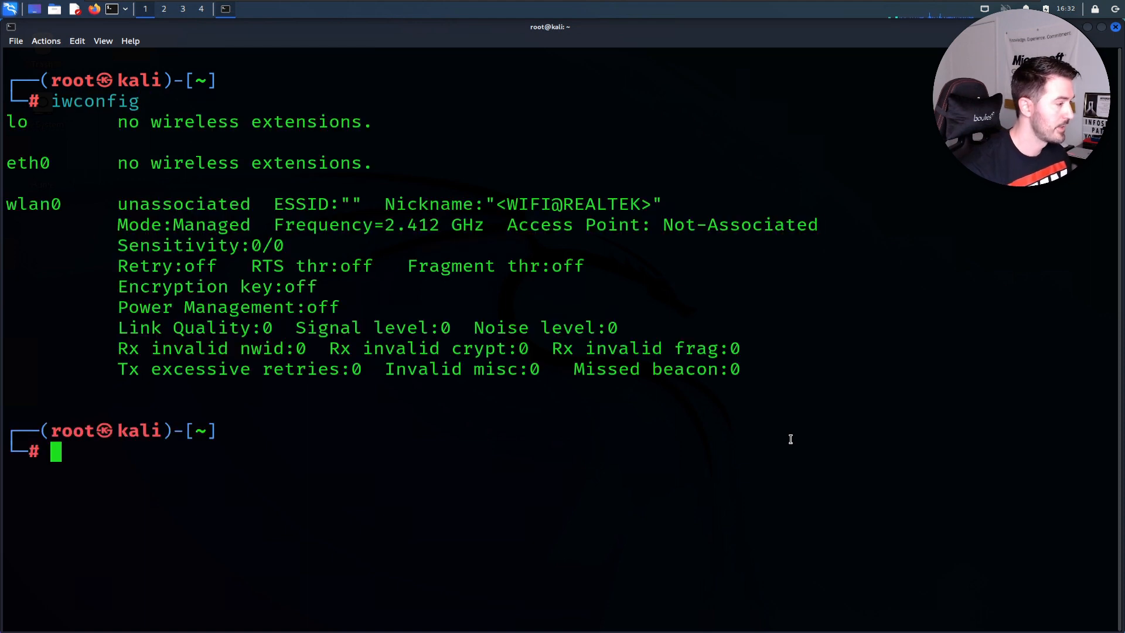
double_click(32, 204)
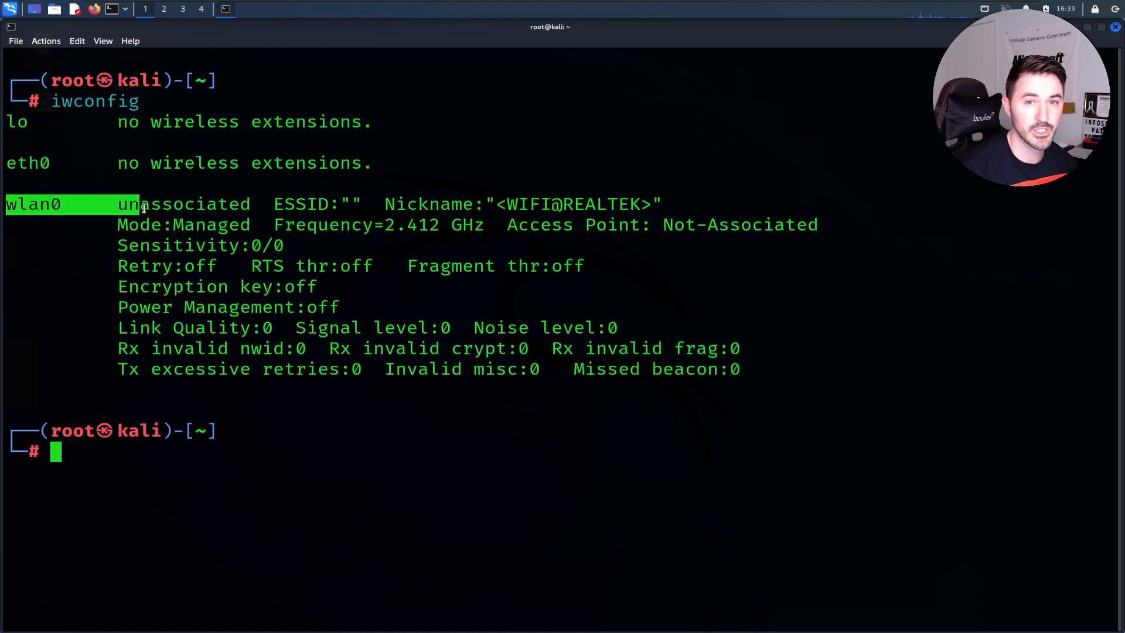
double_click(183, 225)
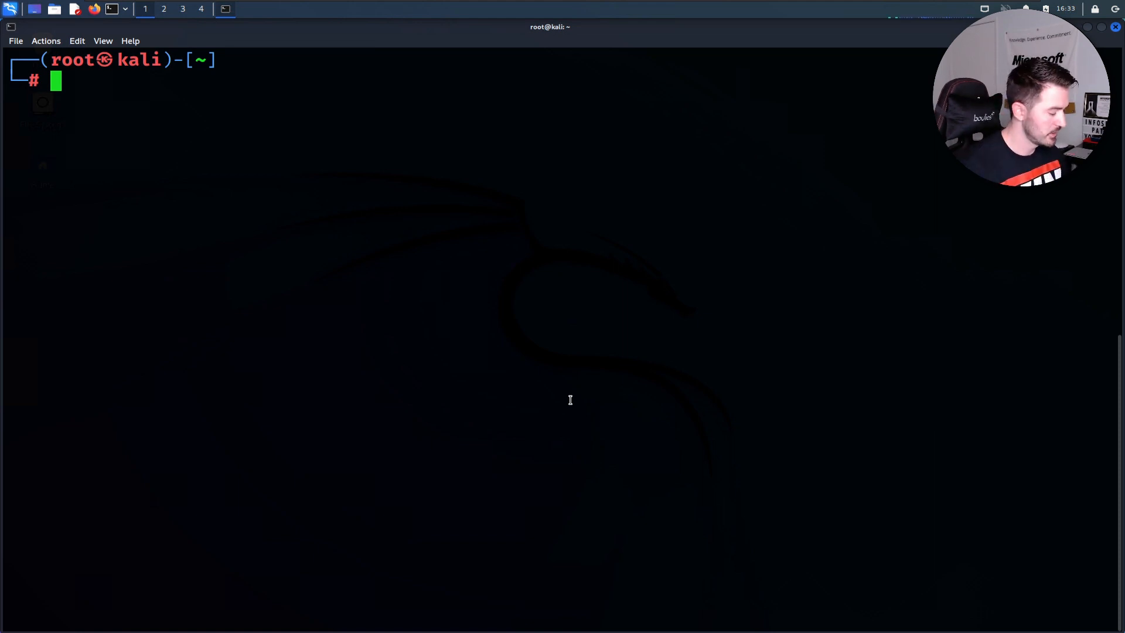
type("airmon-ng")
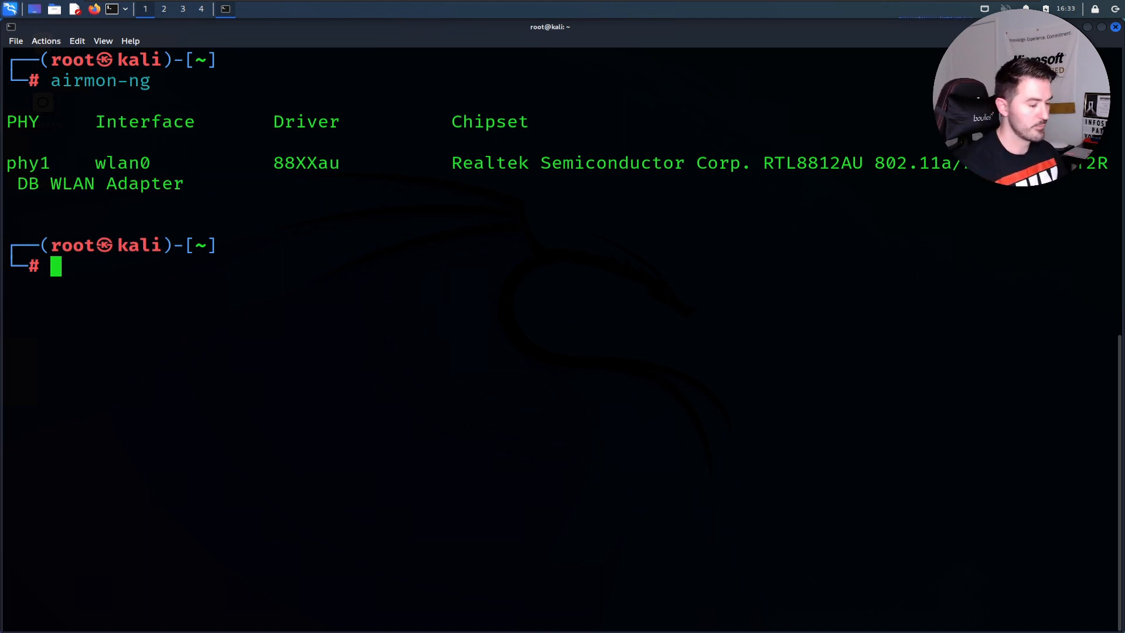
type("airmon-ng")
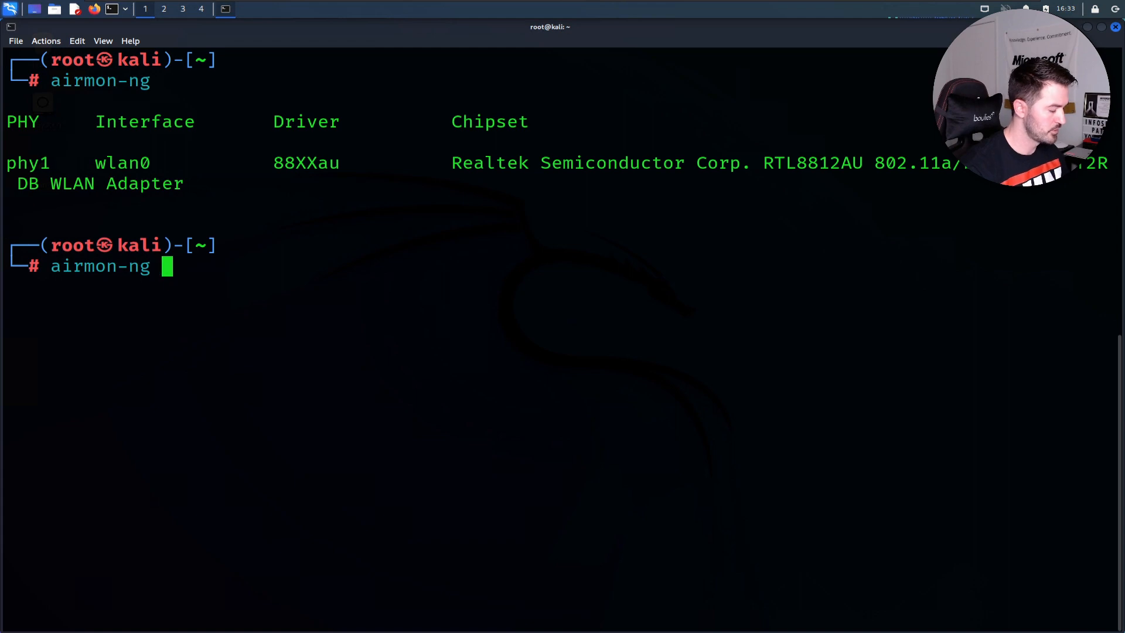
type("start")
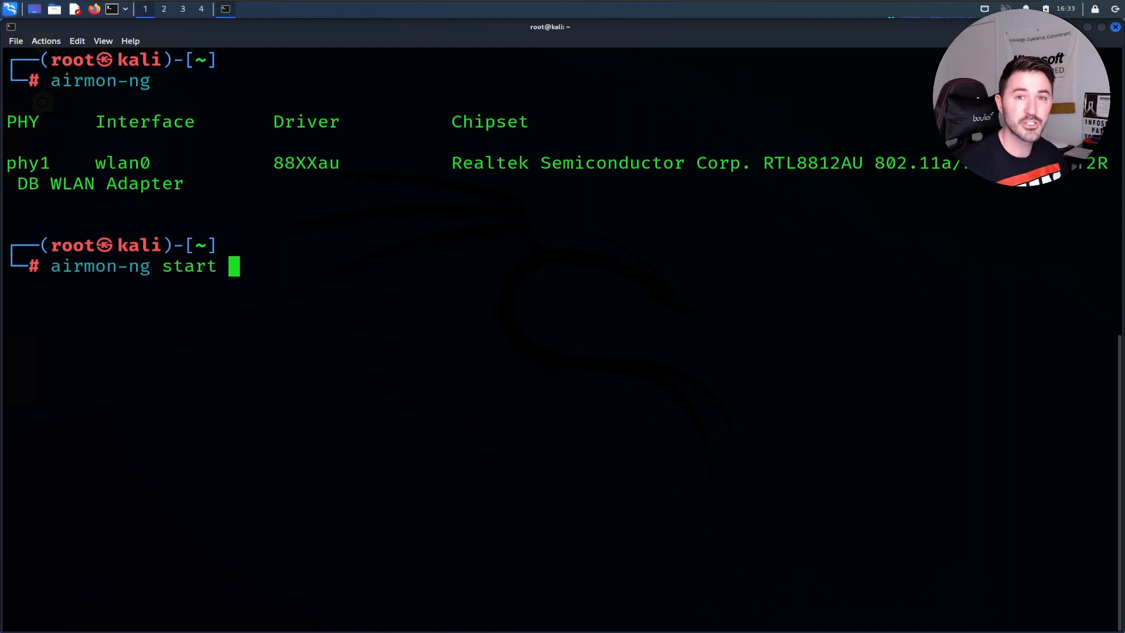
type("wlan0")
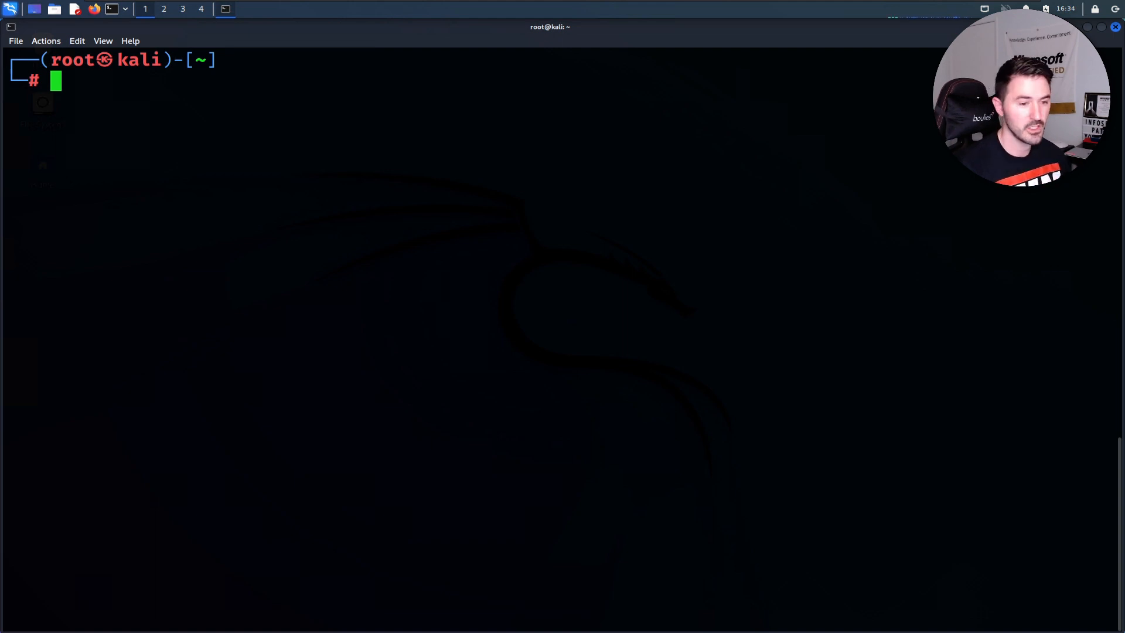
type("airmon-ng start wlan0")
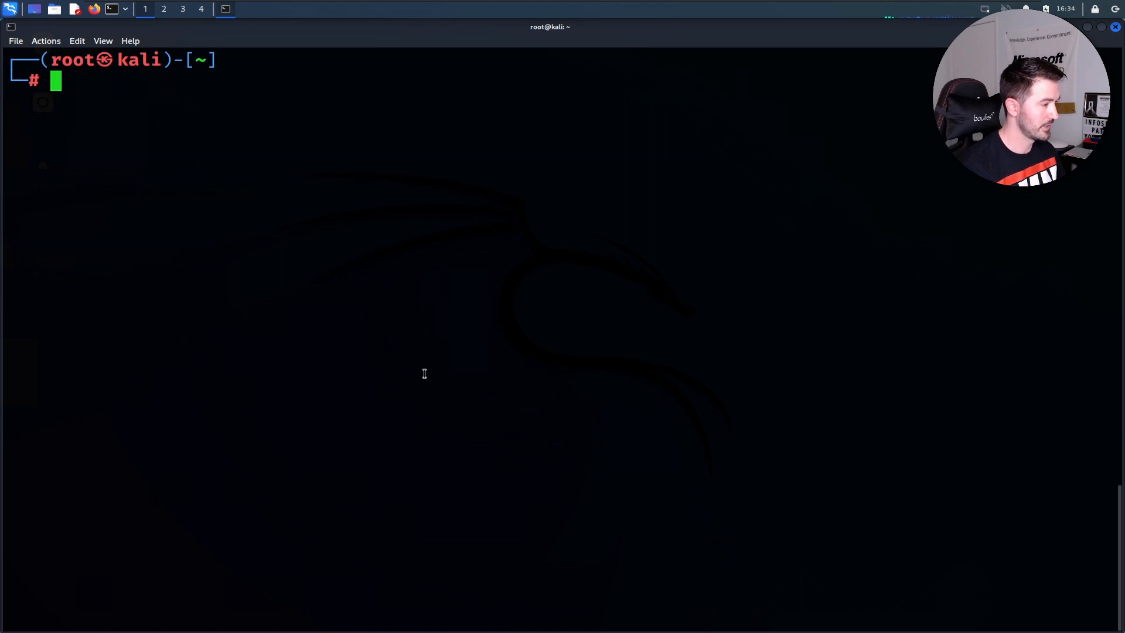
Step: Run airodump-ng on wlan0 via Tab completion to start a capture scan
type("airdum")
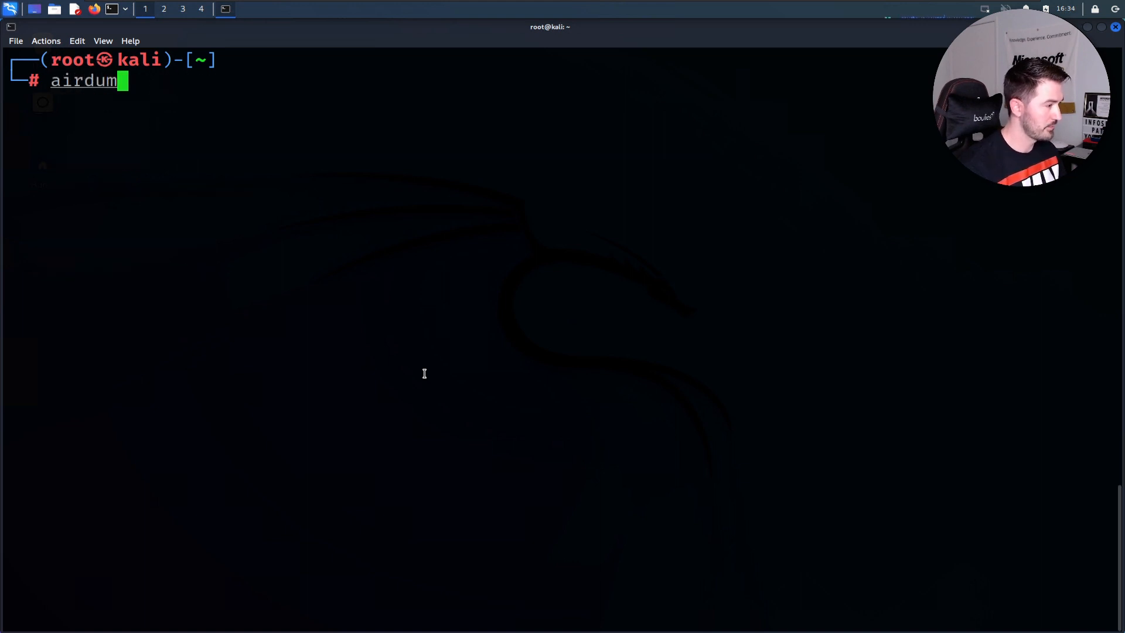
key("Tab")
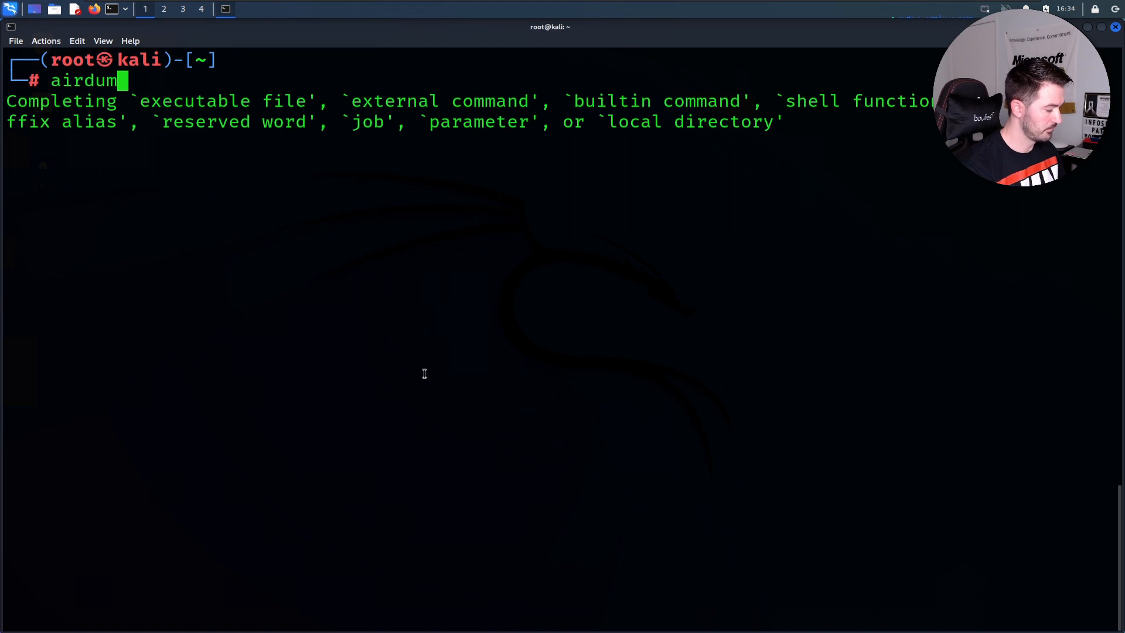
type("p-n")
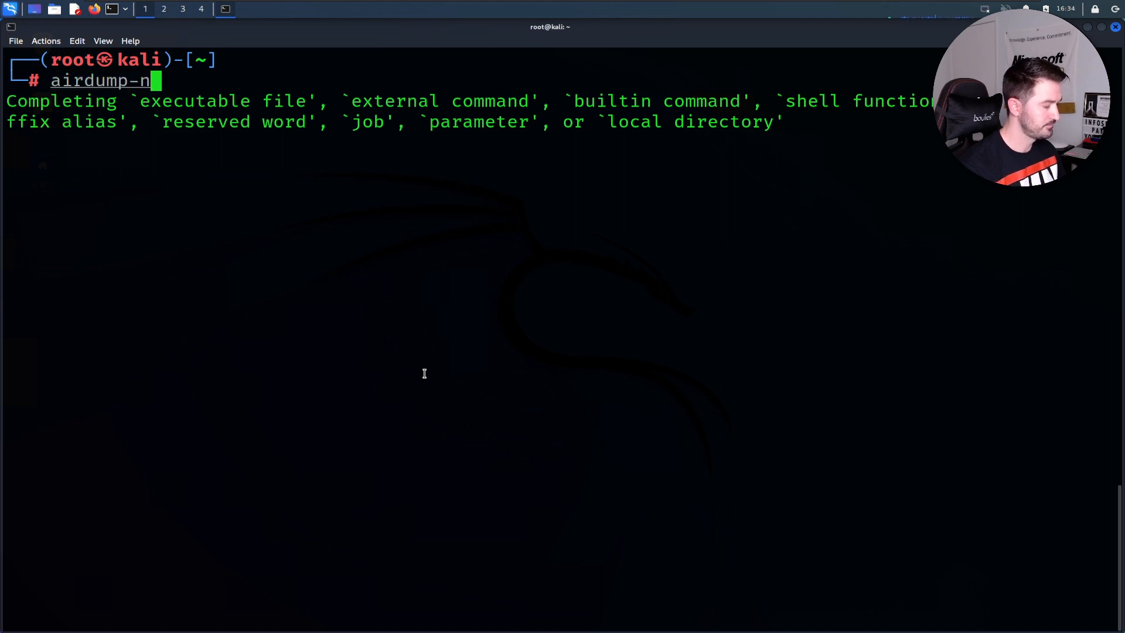
type("g")
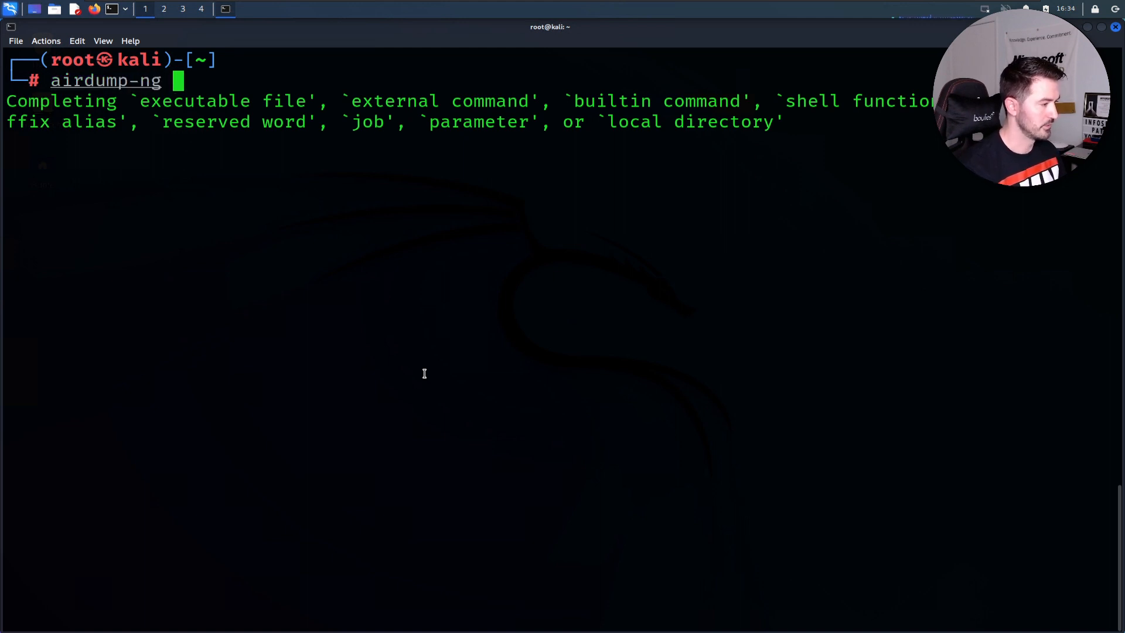
key("BackSpace")
type("airo")
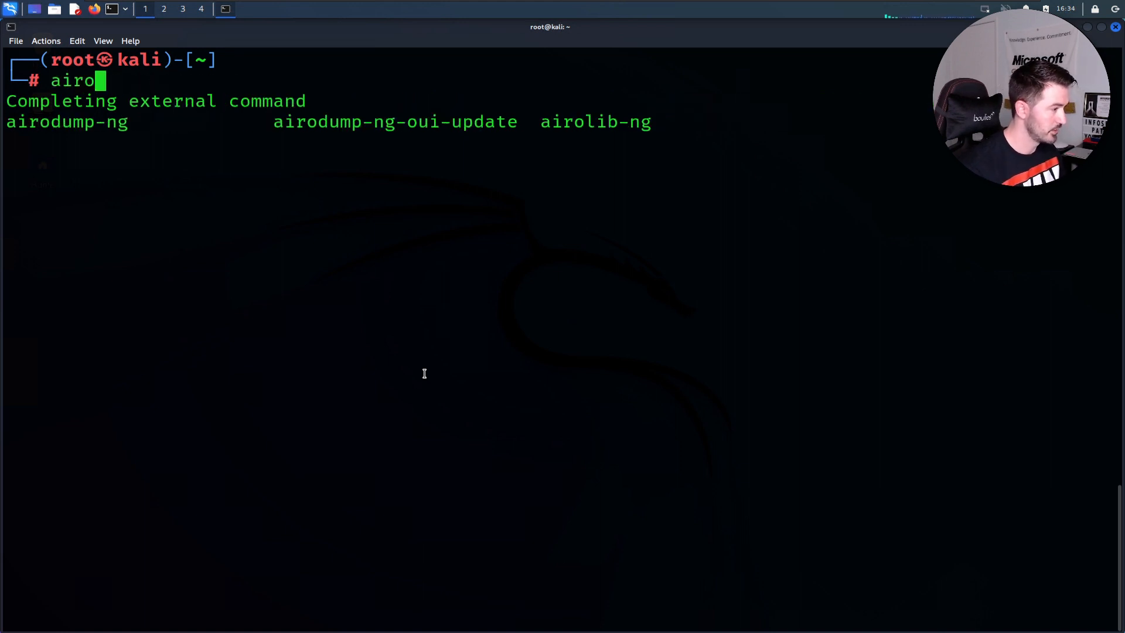
key("Tab")
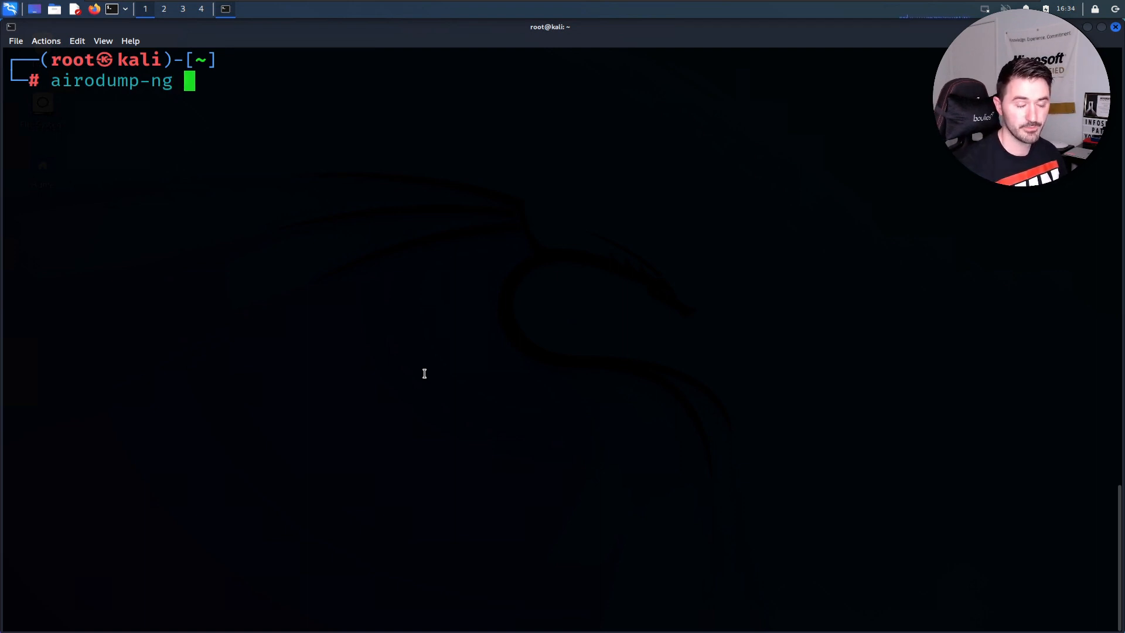
type("wlan")
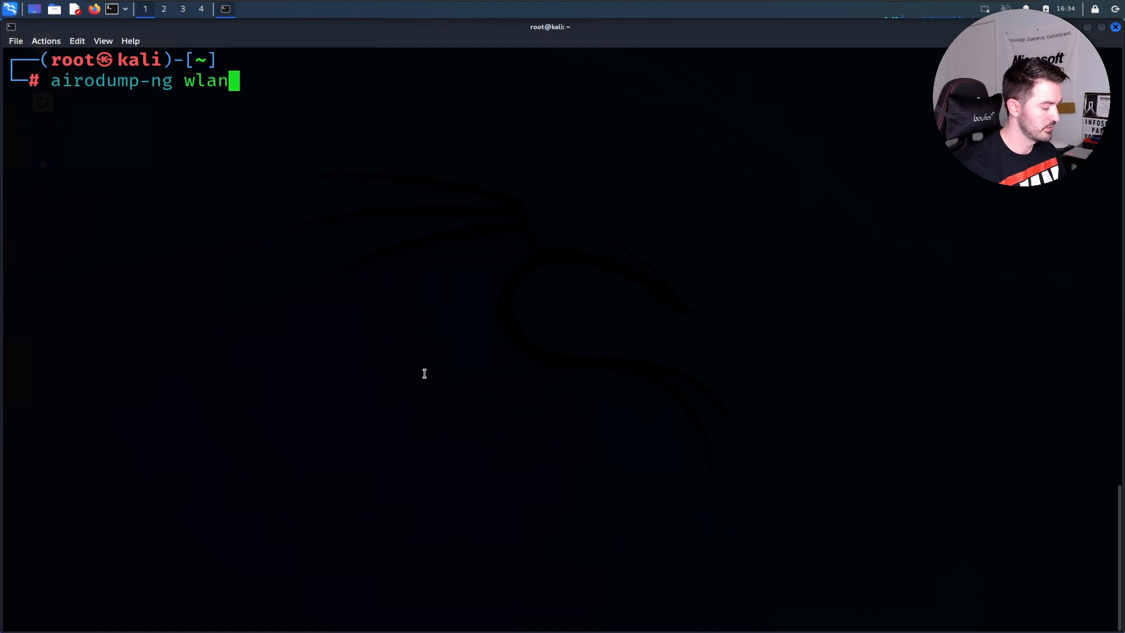
key("Return")
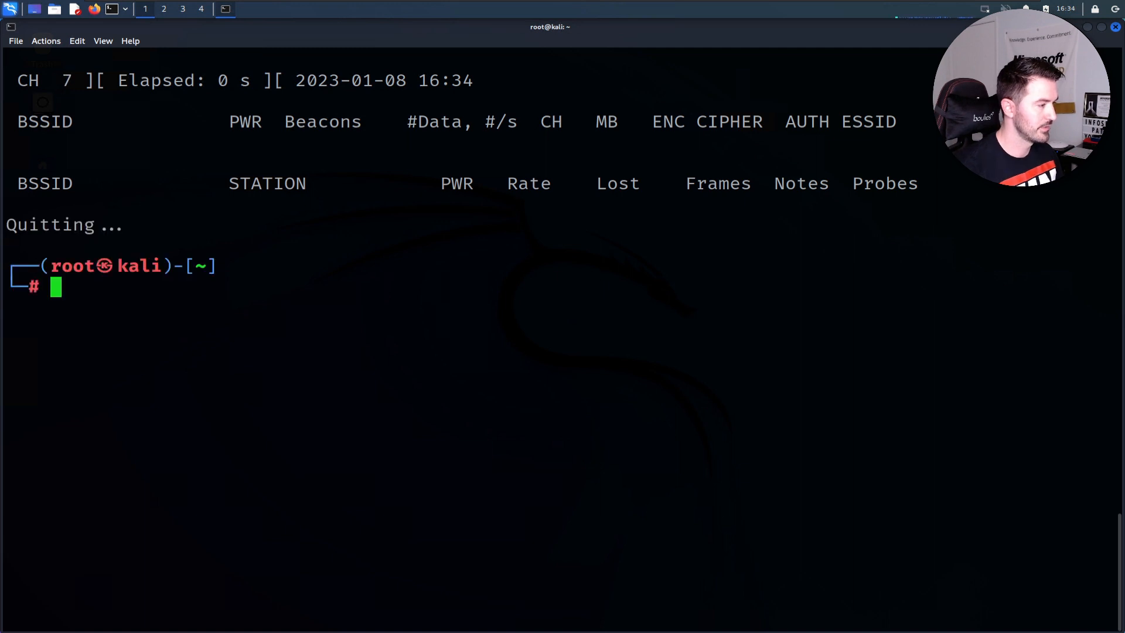
Step: Run iwconfig and highlight wlan0's Mode:Monitor at 2.442 GHz
type("iwconfig")
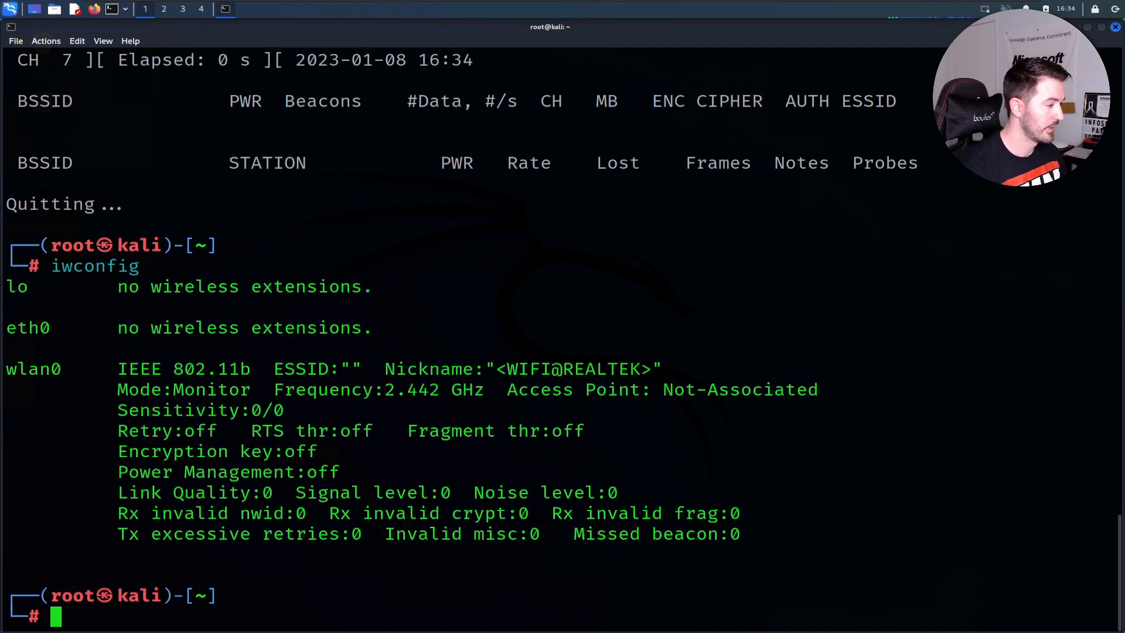
double_click(184, 389)
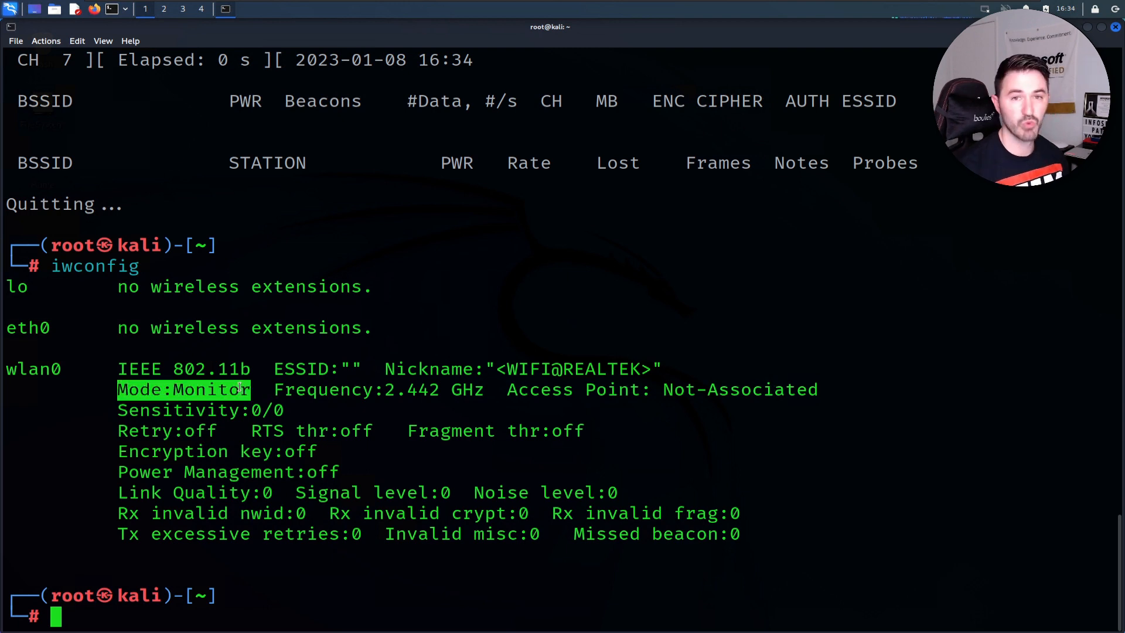